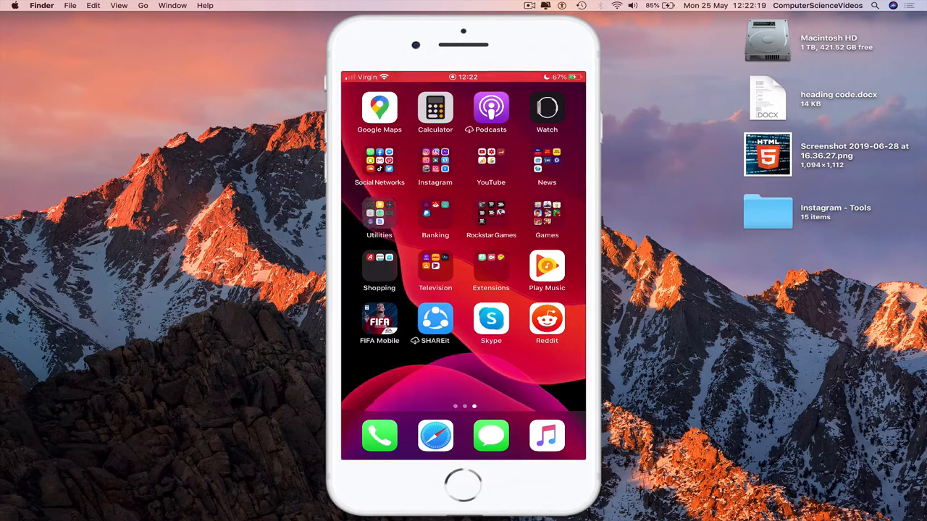
Launch Apple Music and open the 'Michael Jackson - Hits 2019' playlist from Library Playlists
left_click(435, 163)
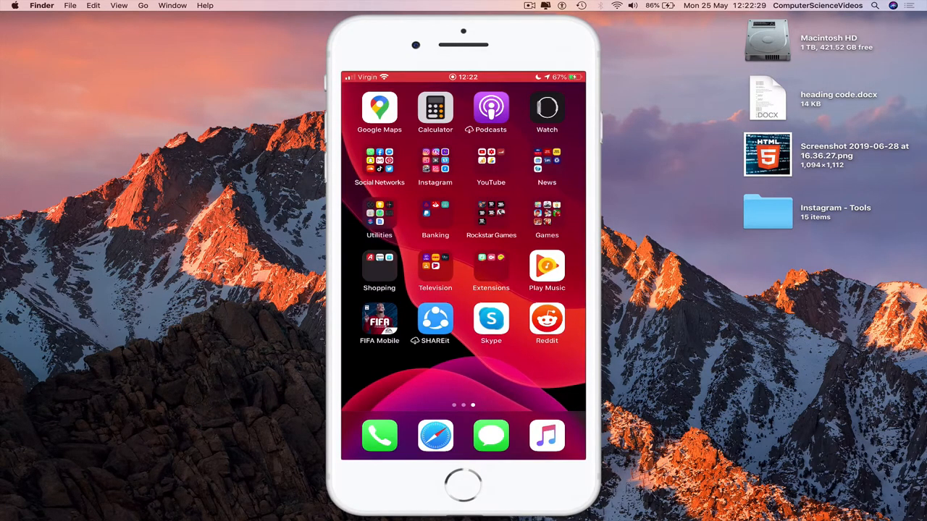
left_click(547, 435)
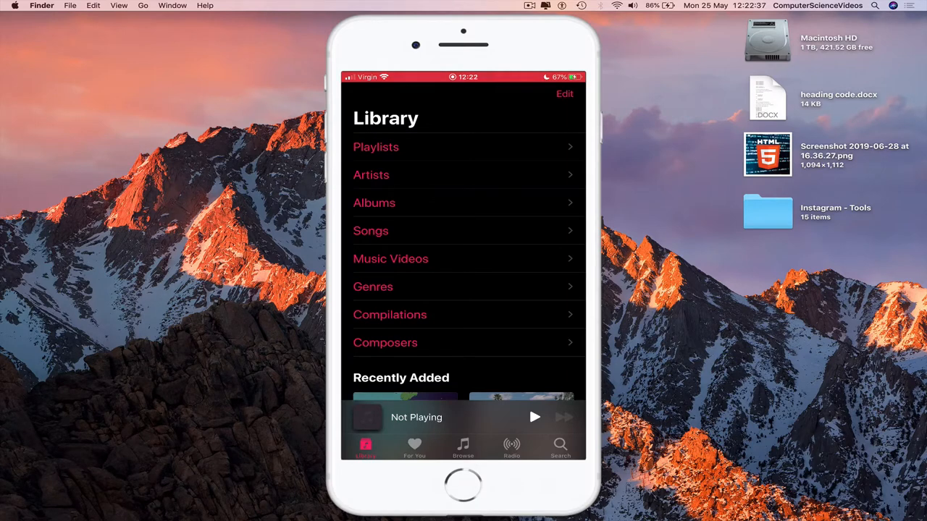
left_click(375, 146)
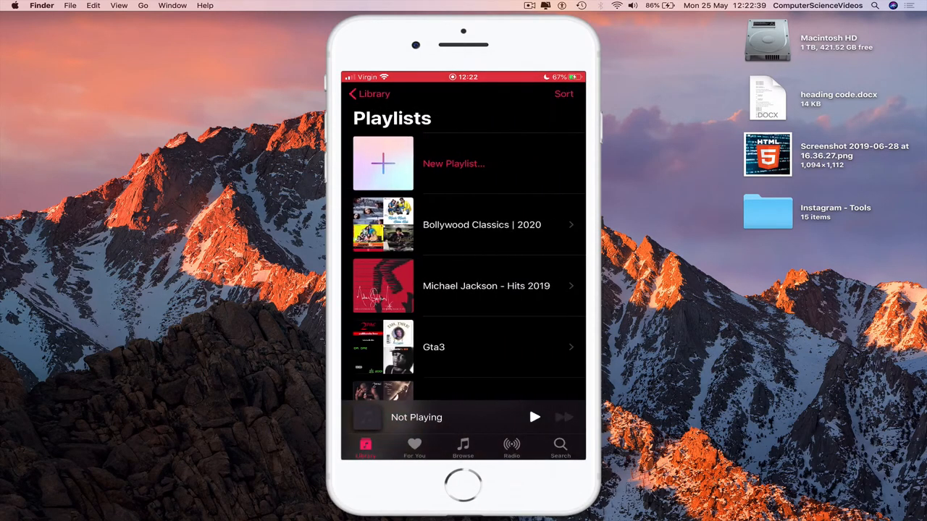
left_click(485, 285)
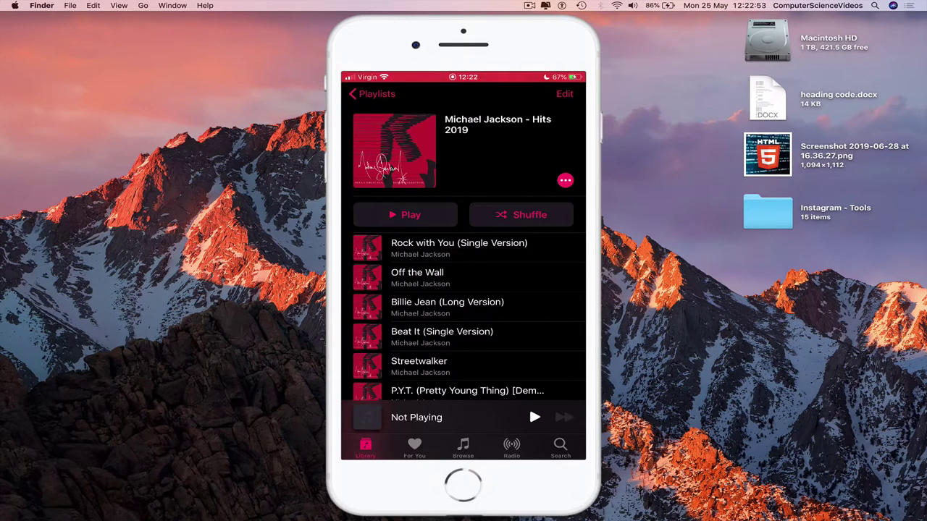
Share 'Rock with You (Single Version)' to Instagram as a story draft
left_click(459, 248)
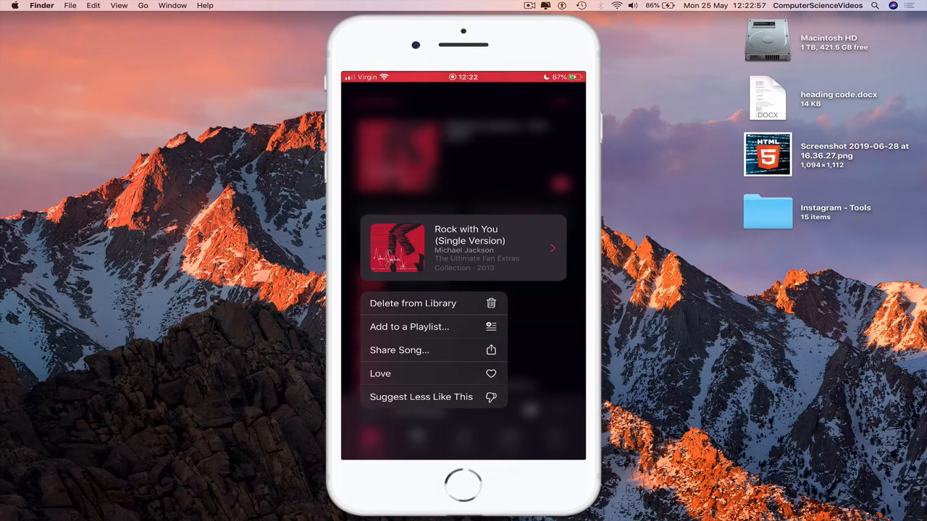
left_click(399, 349)
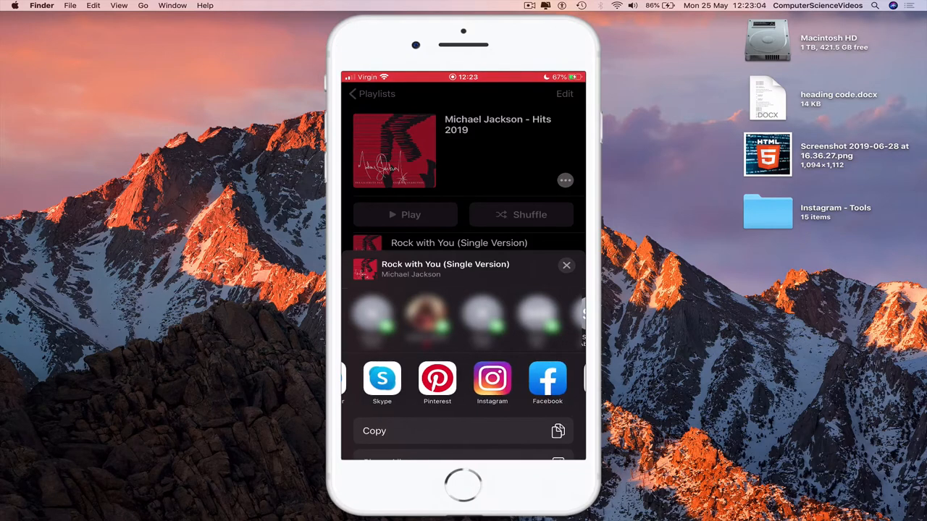
left_click(566, 265)
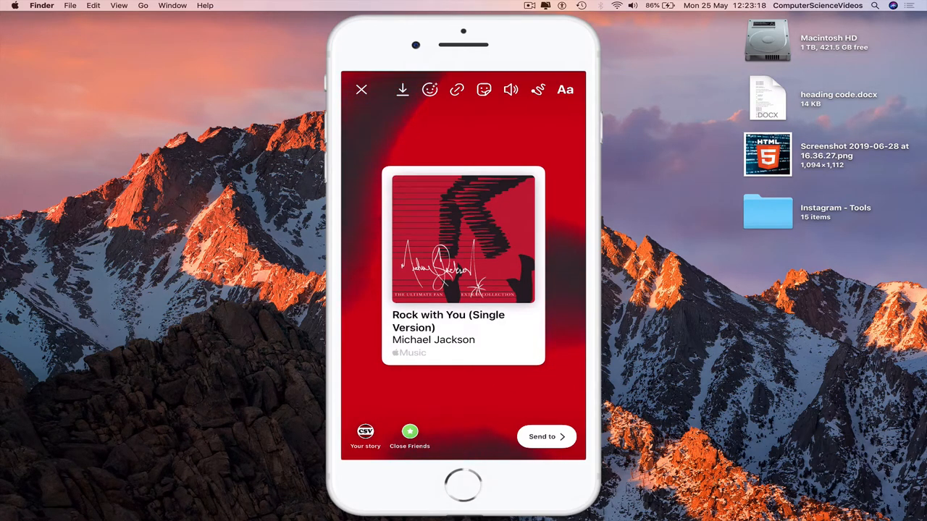
Post the Rock with You song card to Your Story and return to the Instagram feed
left_click(546, 437)
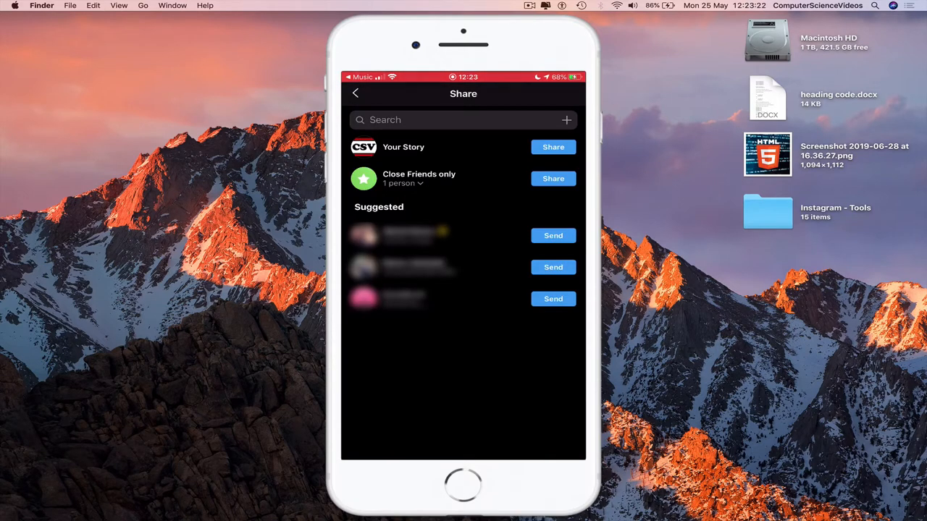
left_click(553, 147)
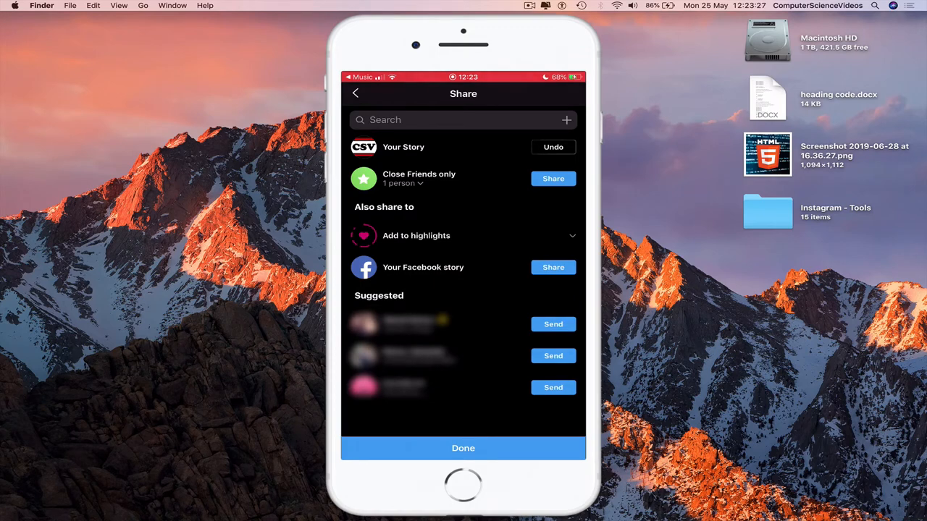
left_click(462, 448)
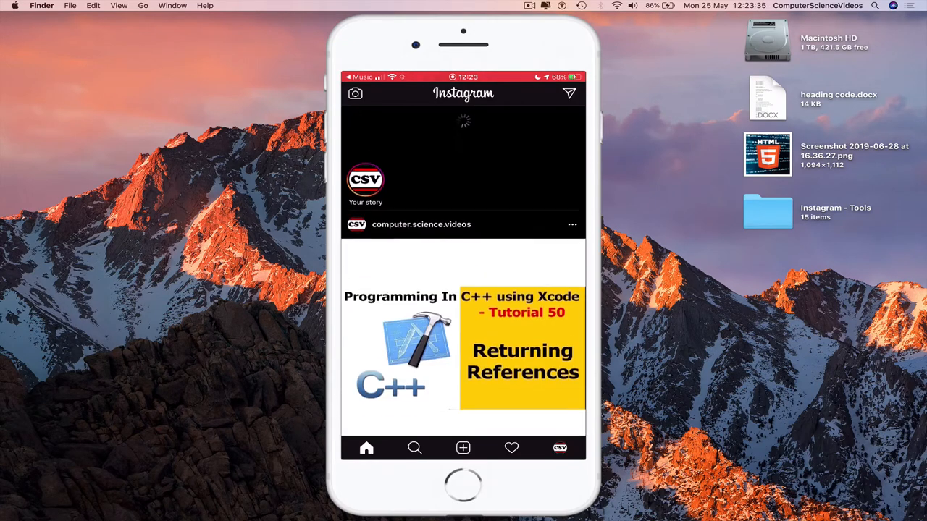
scroll("up", 3)
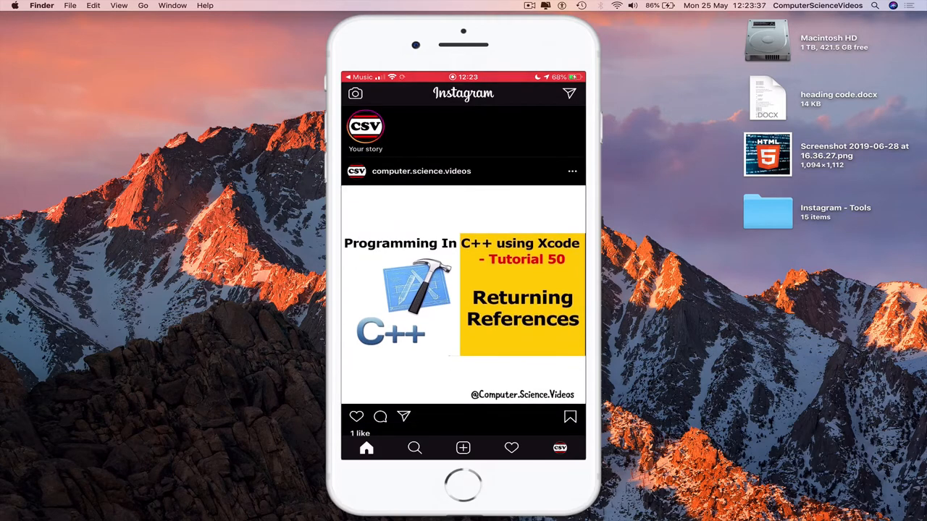
scroll("down", 3)
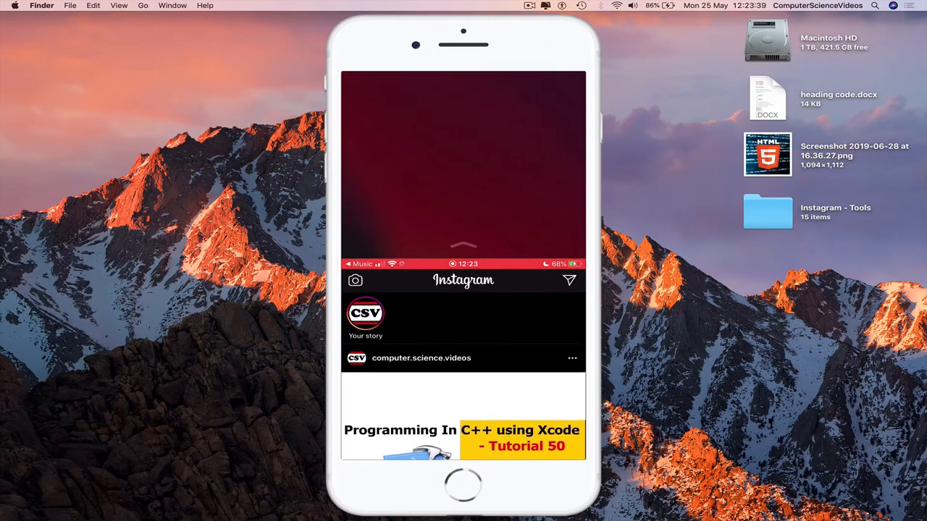
left_click(365, 312)
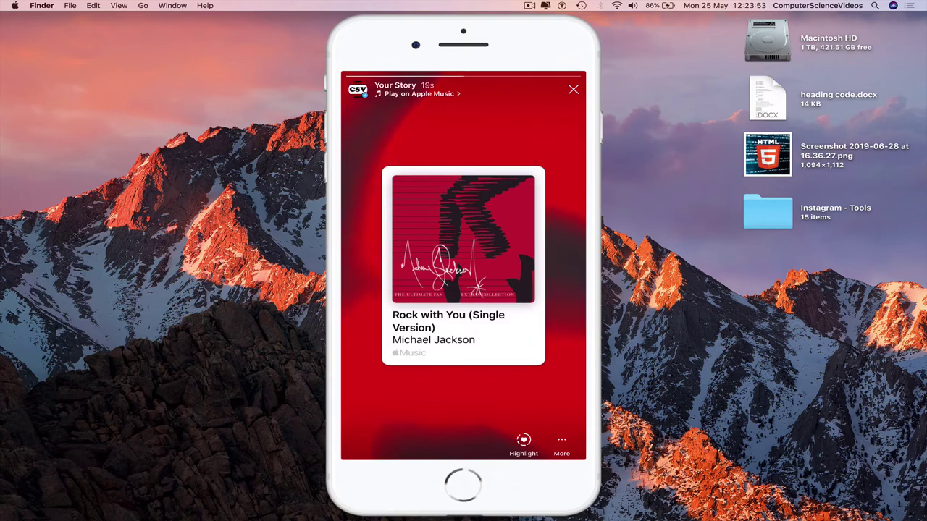
left_click(572, 89)
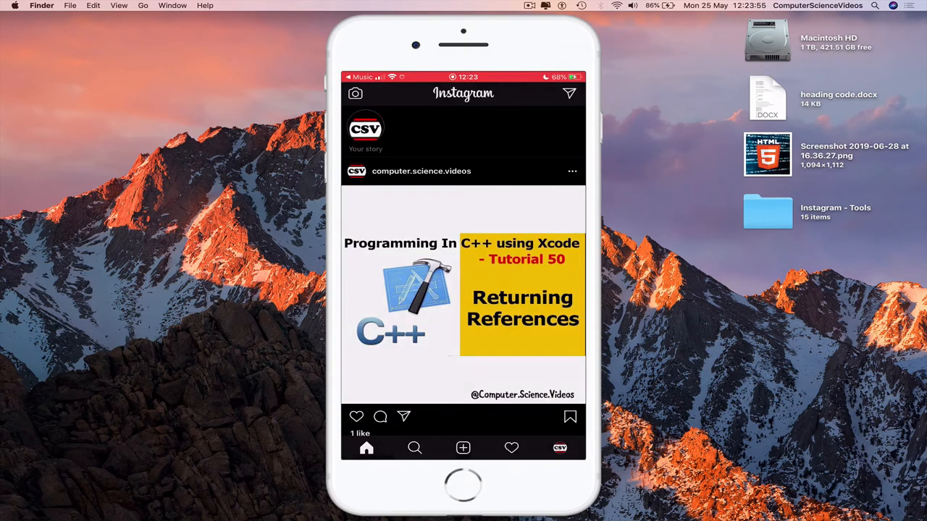